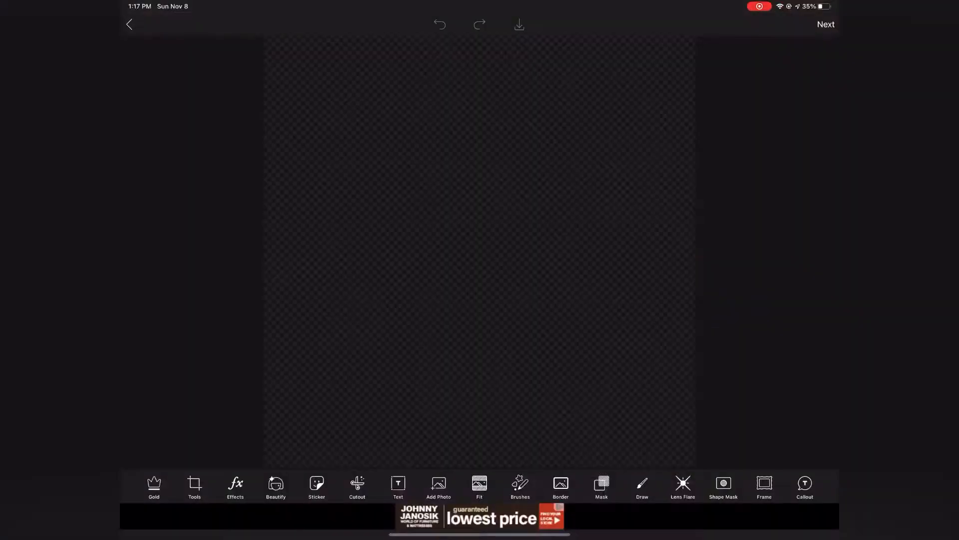
- Add white graffiti-font 'SCORPIO QUEEN' text, stacked on two lines, to the transparent canvas
left_click(398, 486)
type("SCORPIO QUEEN")
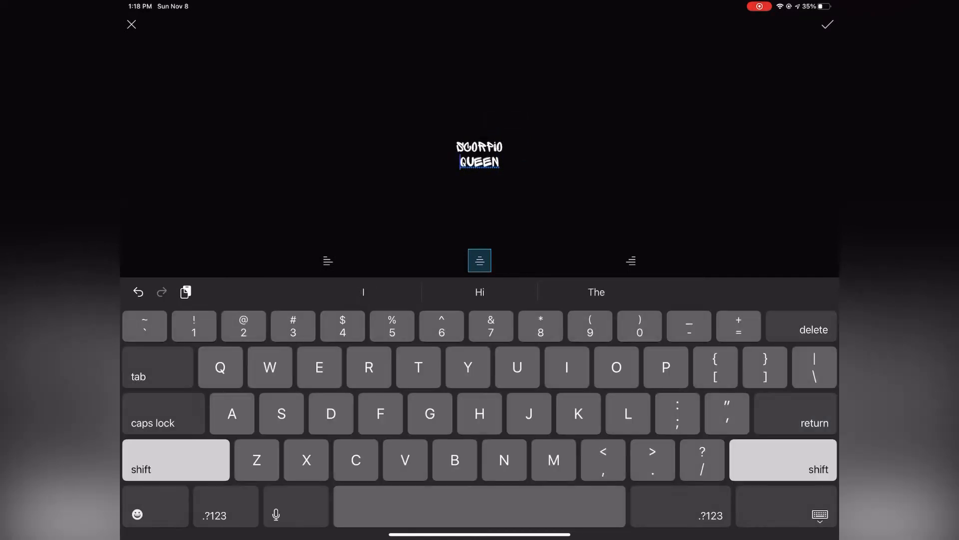
left_click(827, 25)
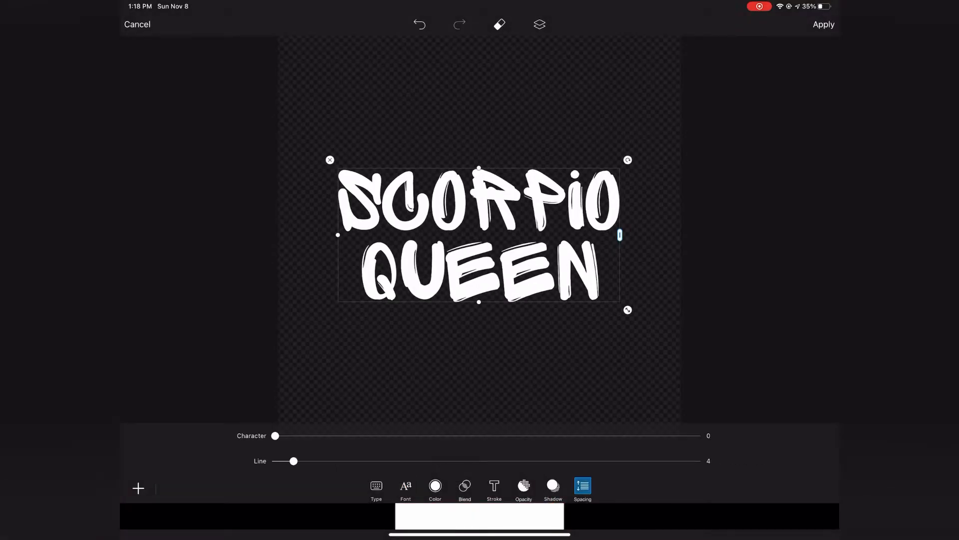
left_click(435, 490)
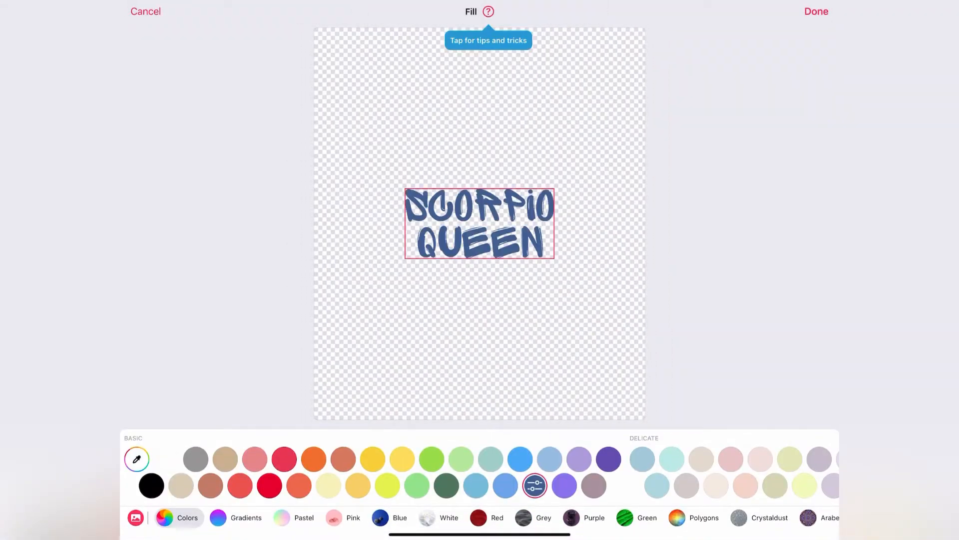
- Fill the SCORPIO QUEEN lettering with a blue swatch and start adding an outline
left_click(816, 11)
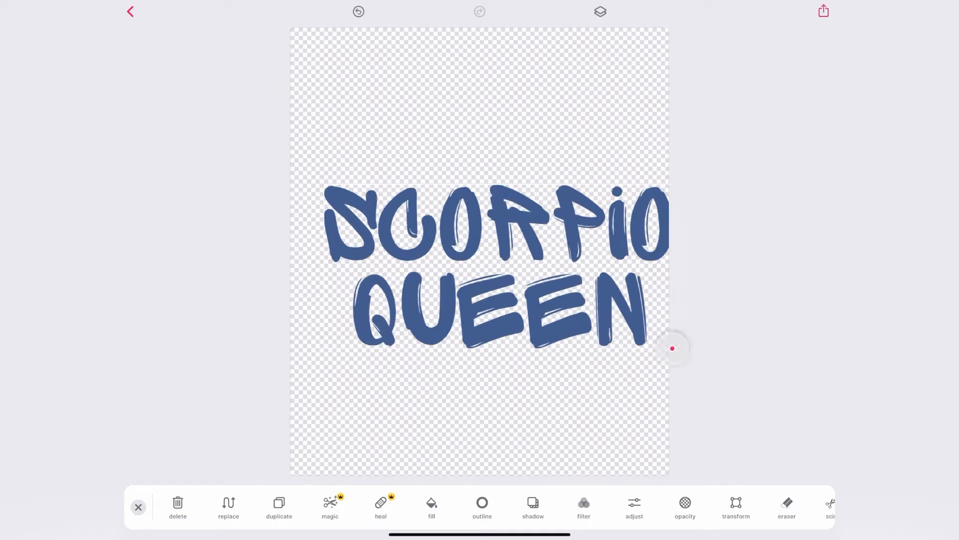
left_click(482, 507)
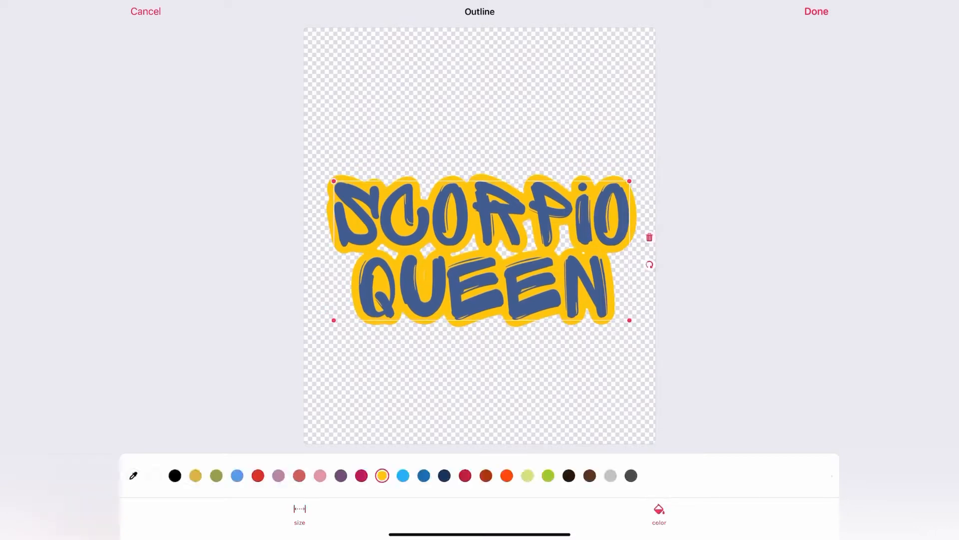
- Confirm the yellow outline, add a thicker black outer outline, and export the design
left_click(816, 11)
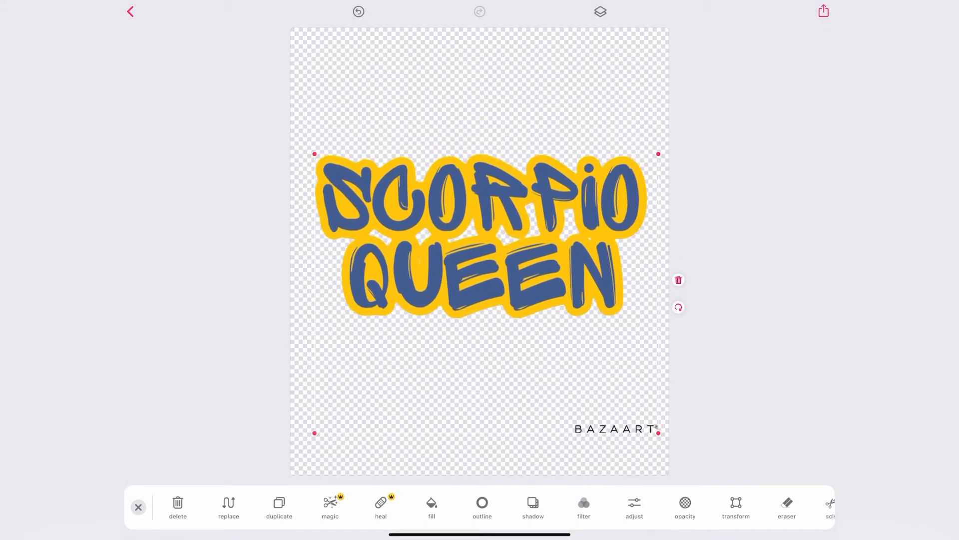
left_click(482, 507)
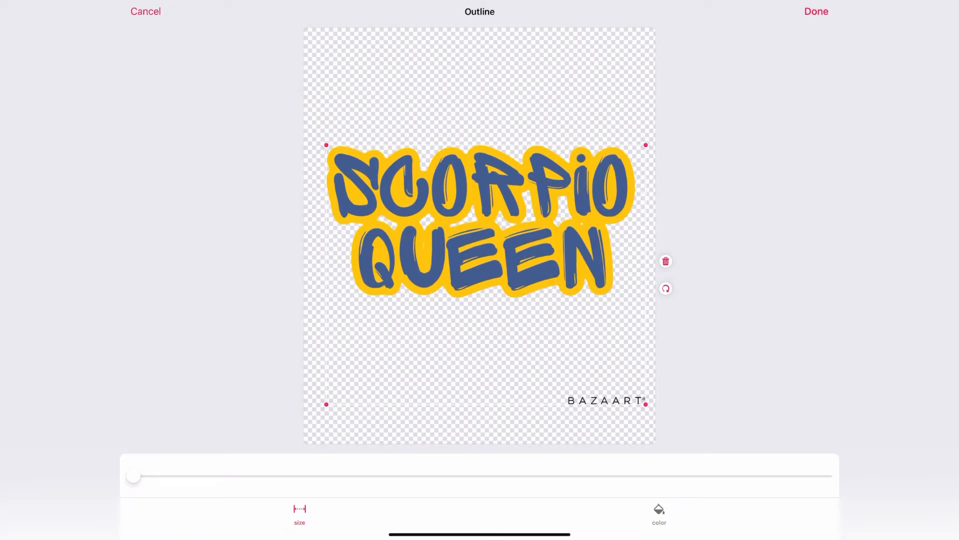
left_click_drag(134, 476, 257, 477)
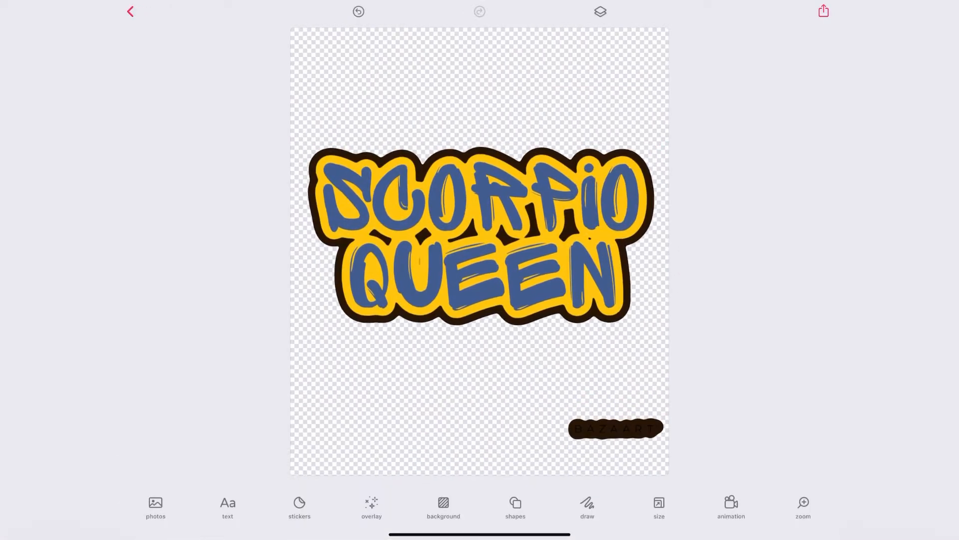
left_click(823, 11)
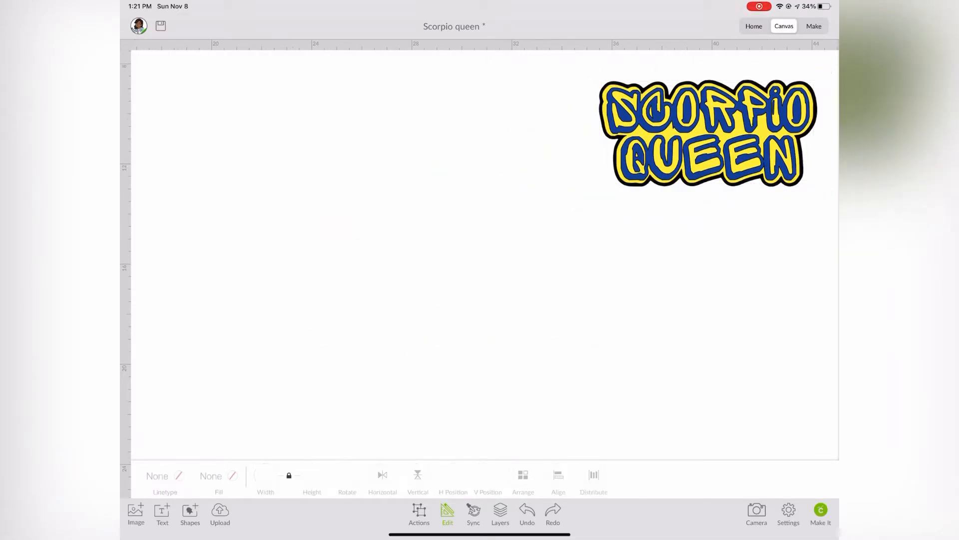
- Insert the uploaded lettering and backing layers, keeping the backing layer black
left_click(220, 514)
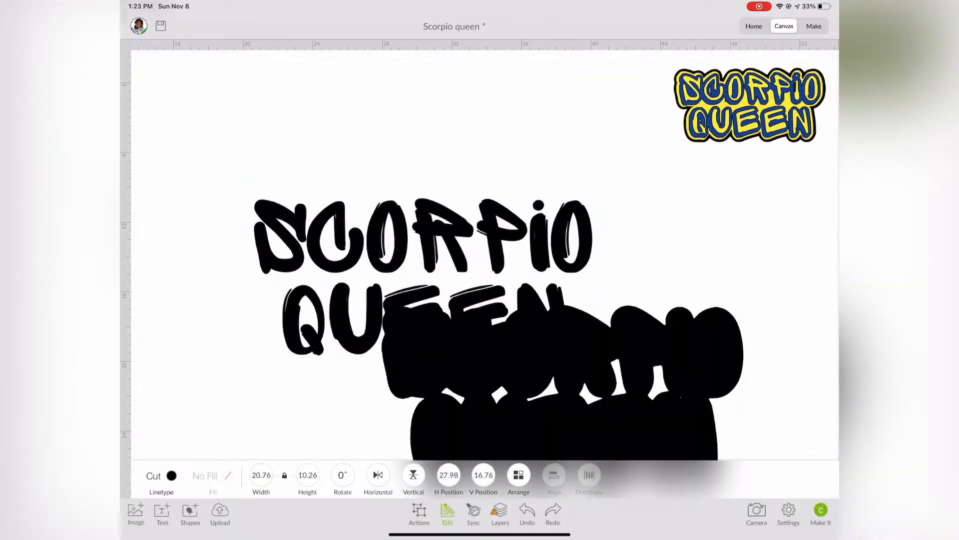
left_click(171, 476)
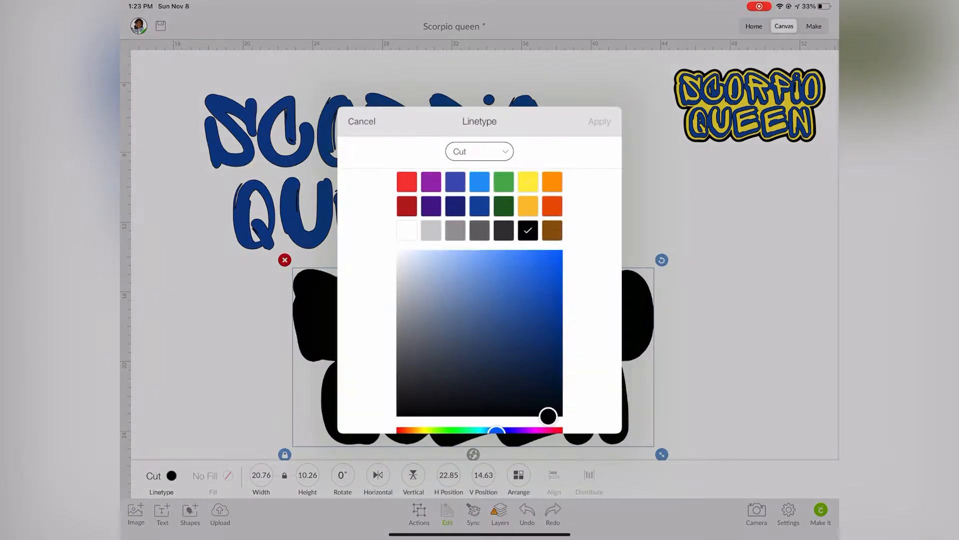
left_click(599, 120)
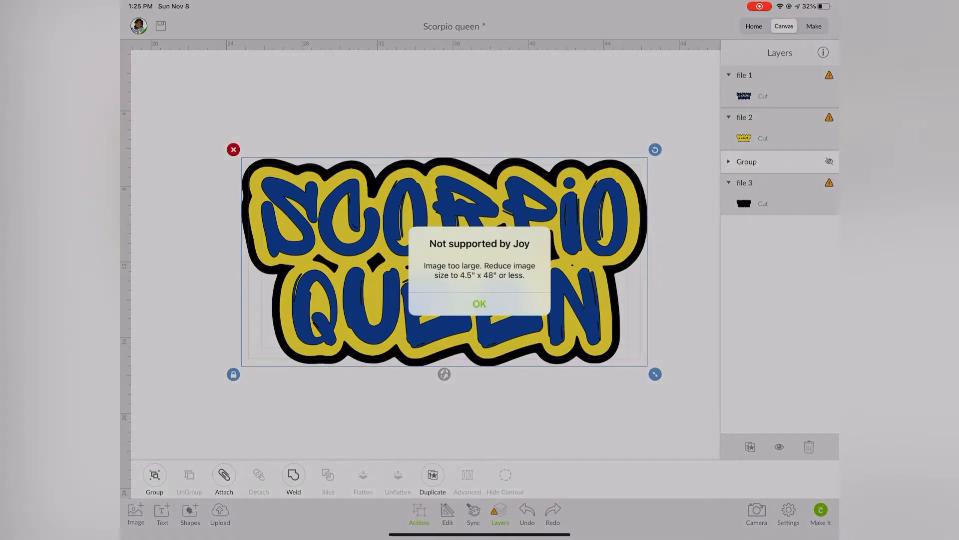
- Dismiss the Joy size warning and shrink the stacked design to 8.27 by 4.25 inches
left_click(479, 304)
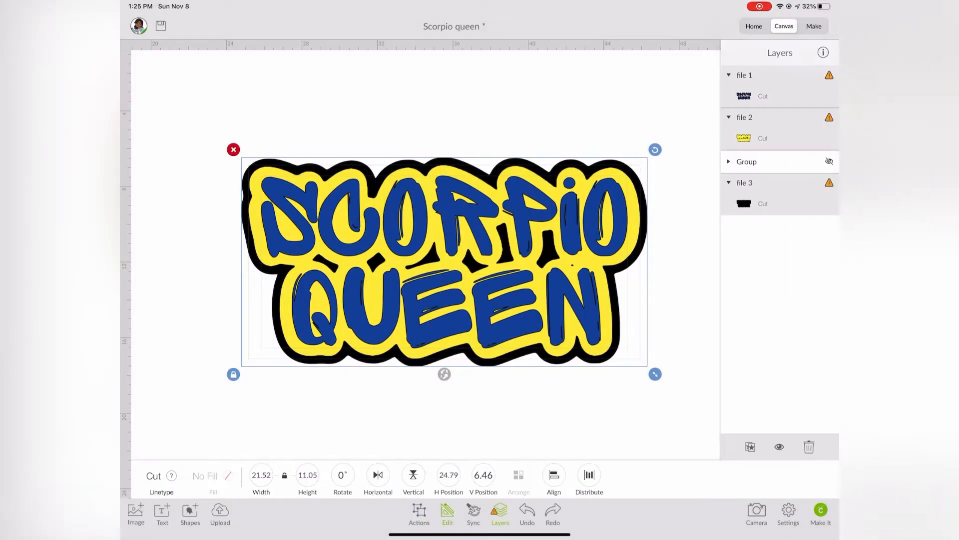
left_click_drag(654, 374, 594, 361)
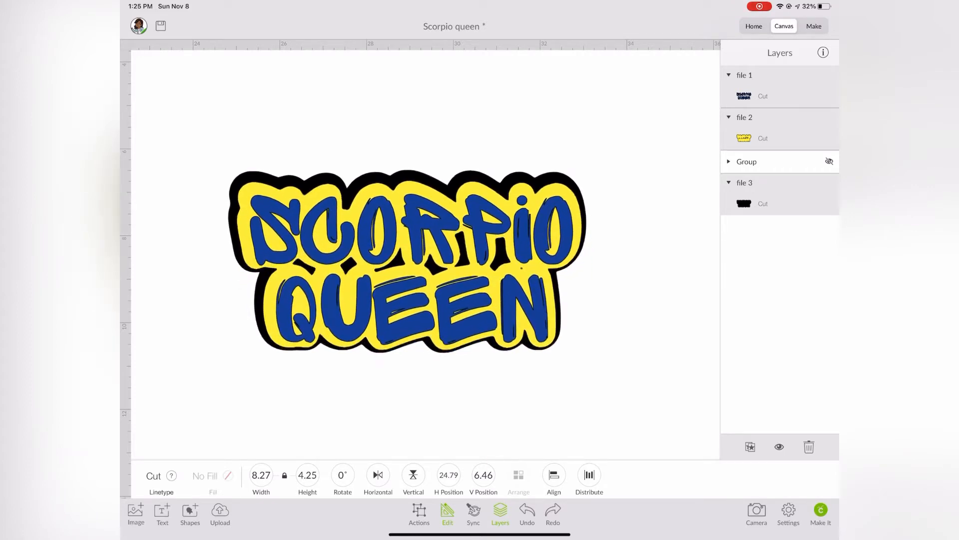
left_click(406, 262)
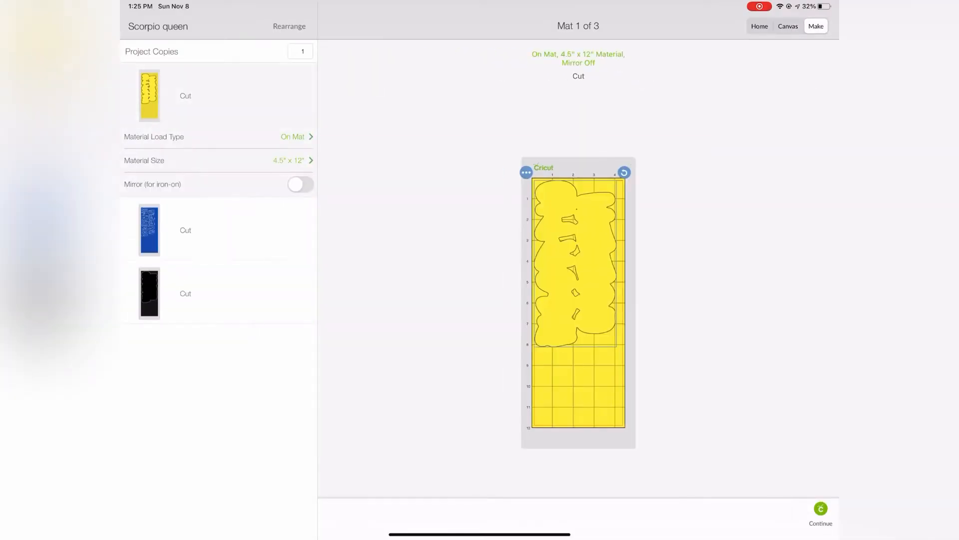
- Connect to Cricut Joy Joy-A72D, pick the first mat's material, and keep default pressure
left_click(821, 511)
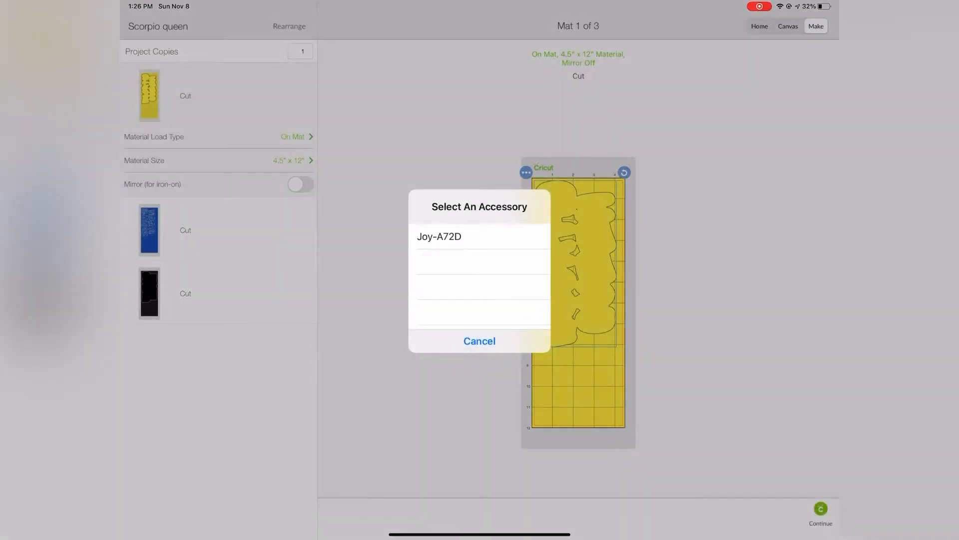
left_click(439, 237)
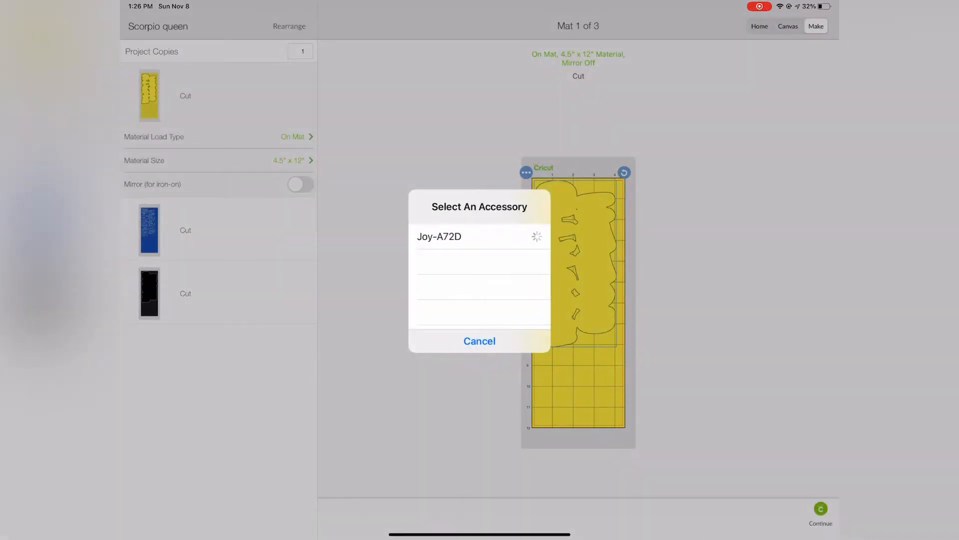
left_click(439, 236)
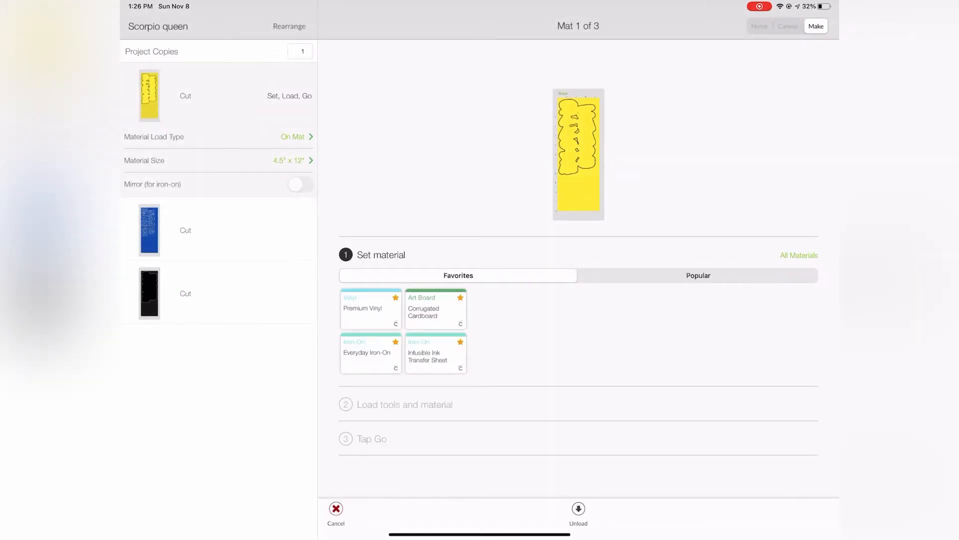
left_click(799, 255)
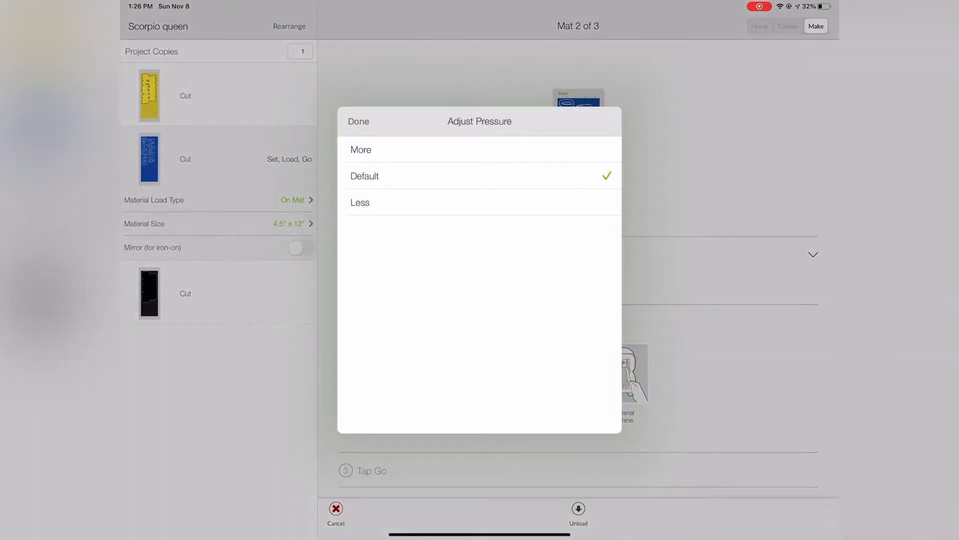
left_click(361, 150)
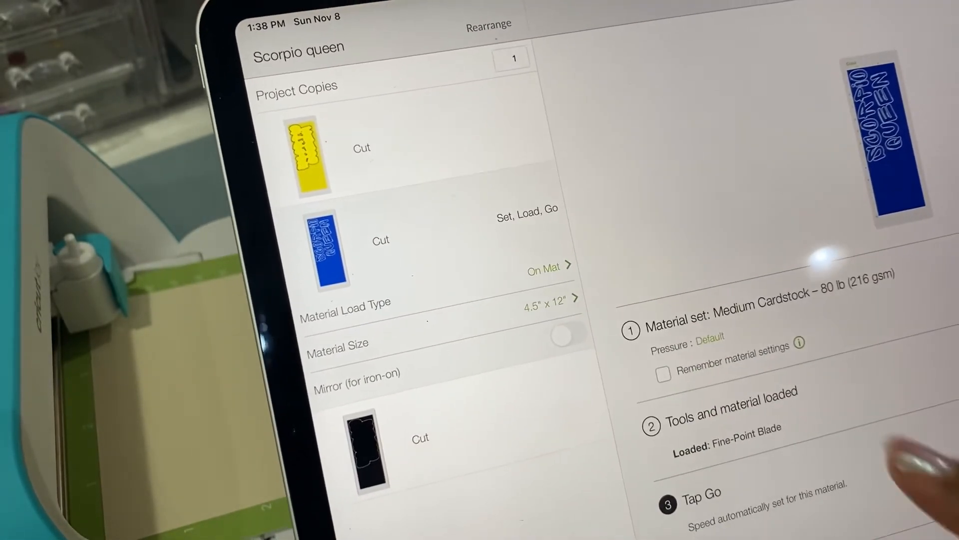
- Cut the blue layer, then bring up the yellow mat's cutting pressure options
left_click(709, 336)
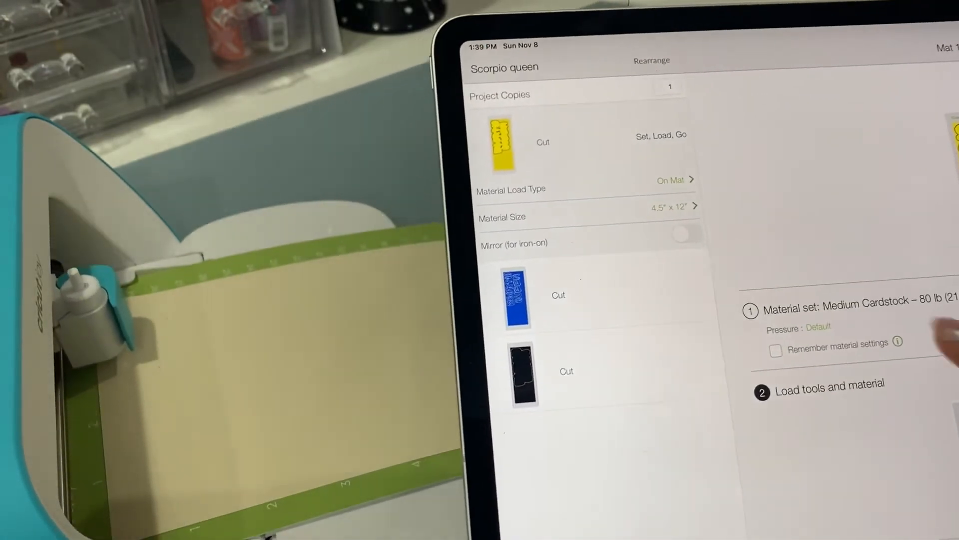
left_click(818, 327)
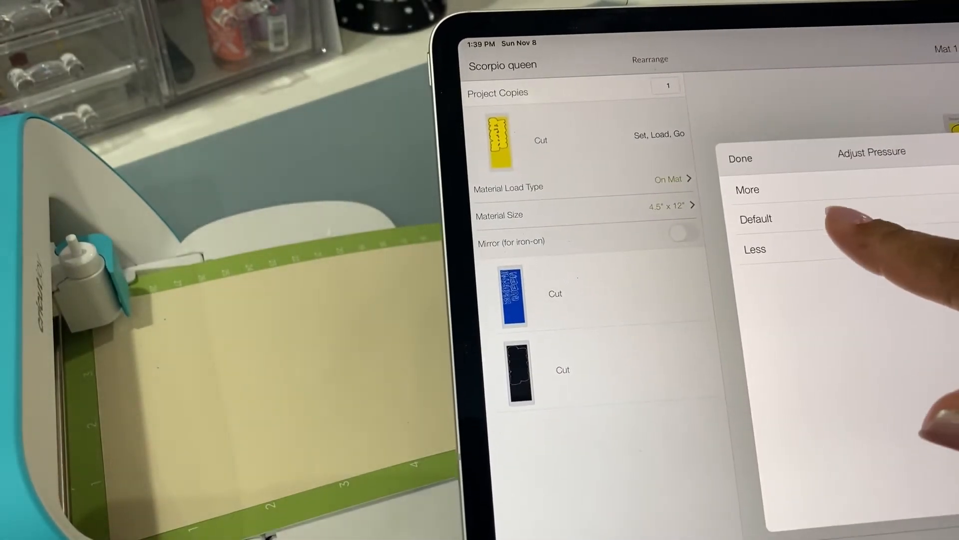